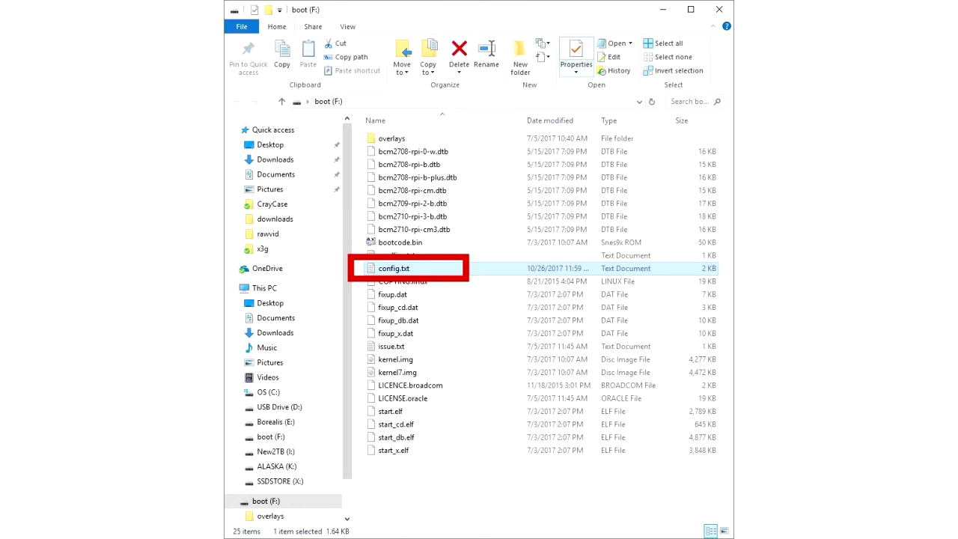
Open config.txt from the boot (F:) drive in Notepad++
{"action": "double_click", "coordinate": [395, 268]}
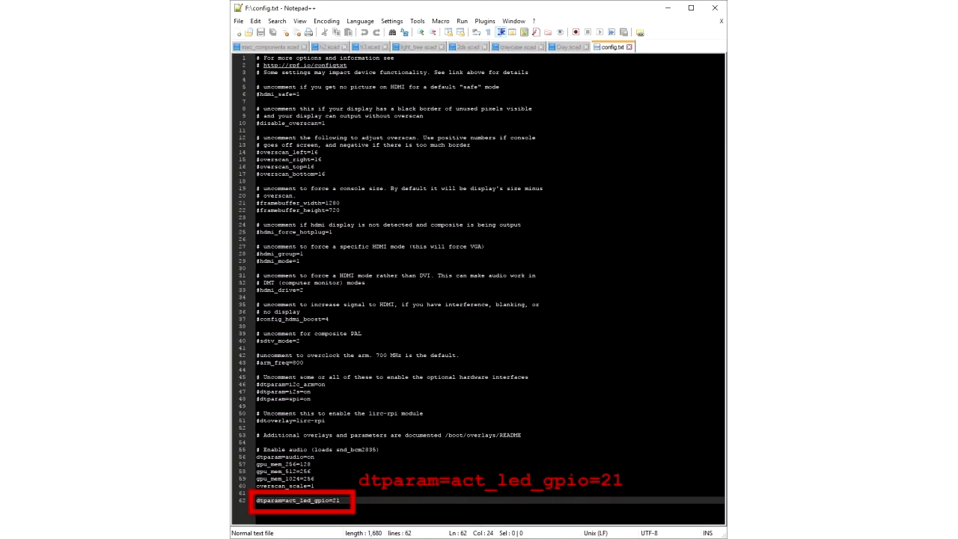